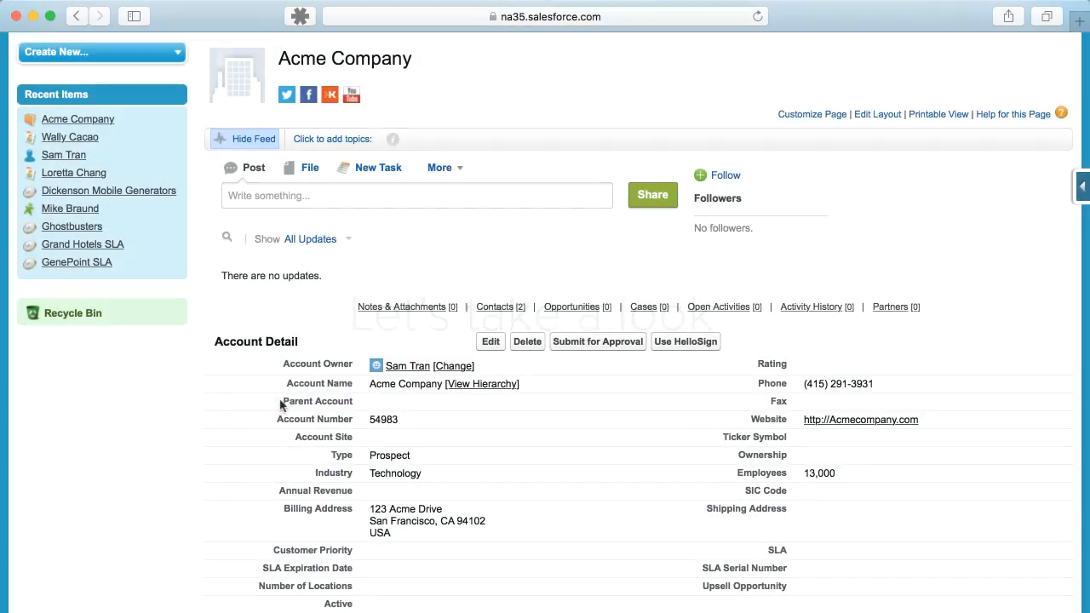
# Step: Launch HelloSign from the Acme Company account and choose to create a new template
pyautogui.click(685, 342)
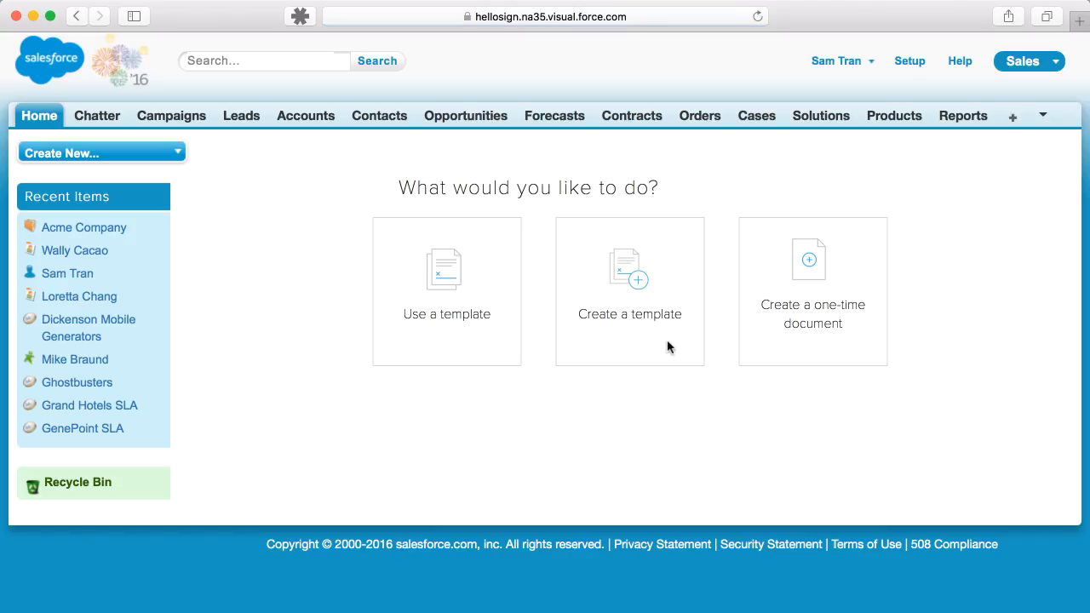
pyautogui.click(630, 289)
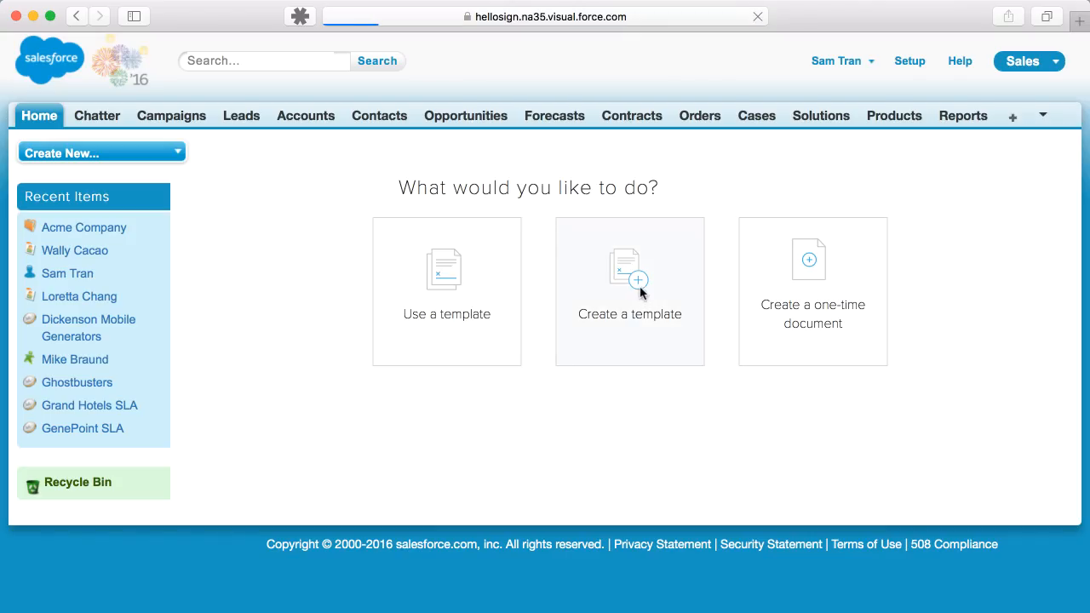
# Step: Upload simba_agreement 2.pdf to the template and add CEO and Marketing VP signer roles
pyautogui.click(629, 290)
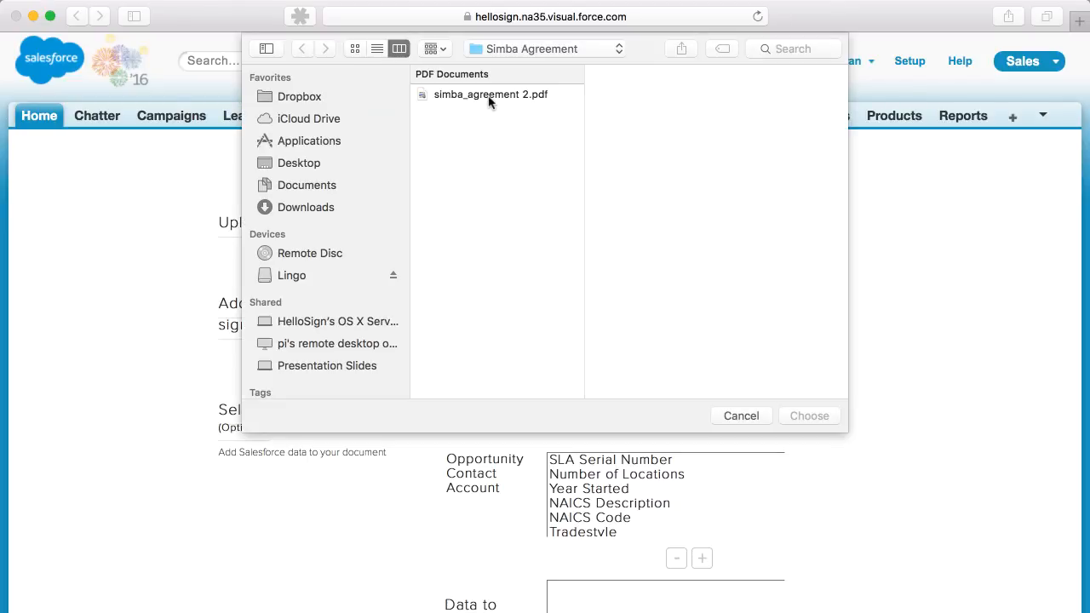
pyautogui.click(808, 416)
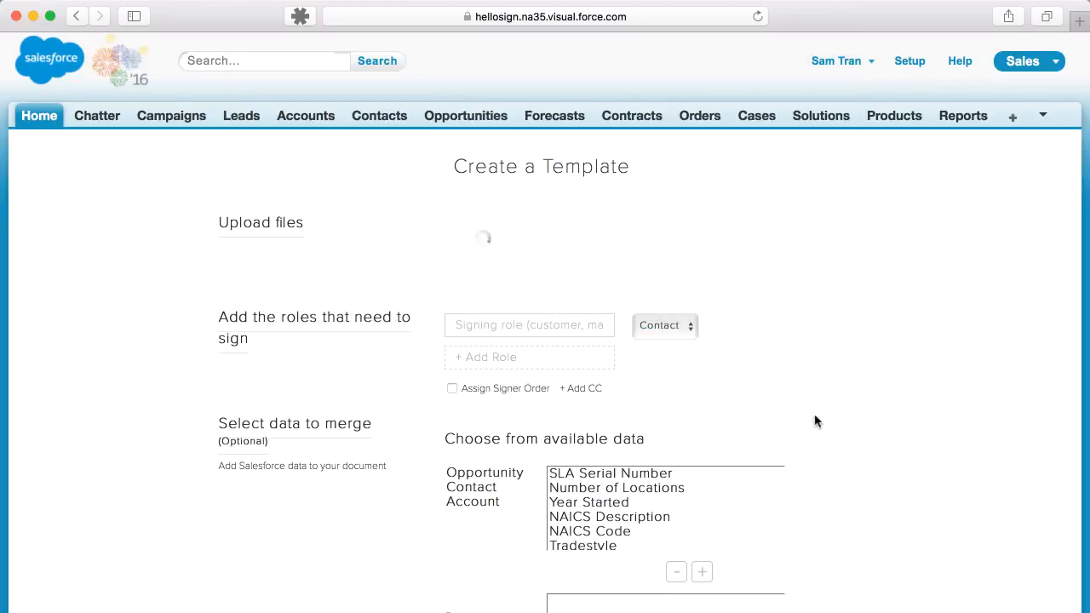
pyautogui.write('CEO')
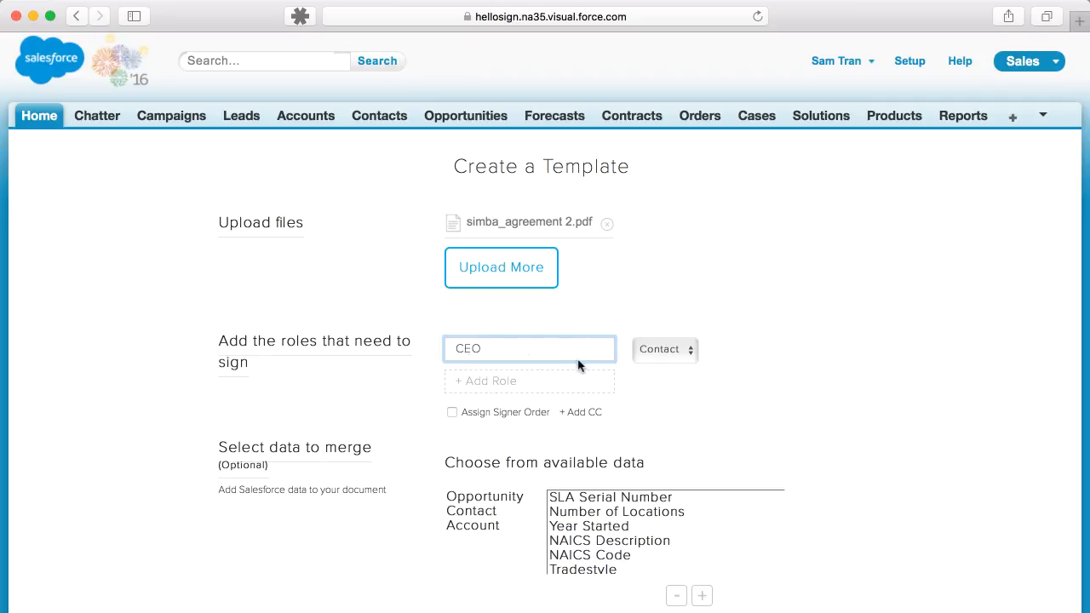
pyautogui.write('Marketing VP')
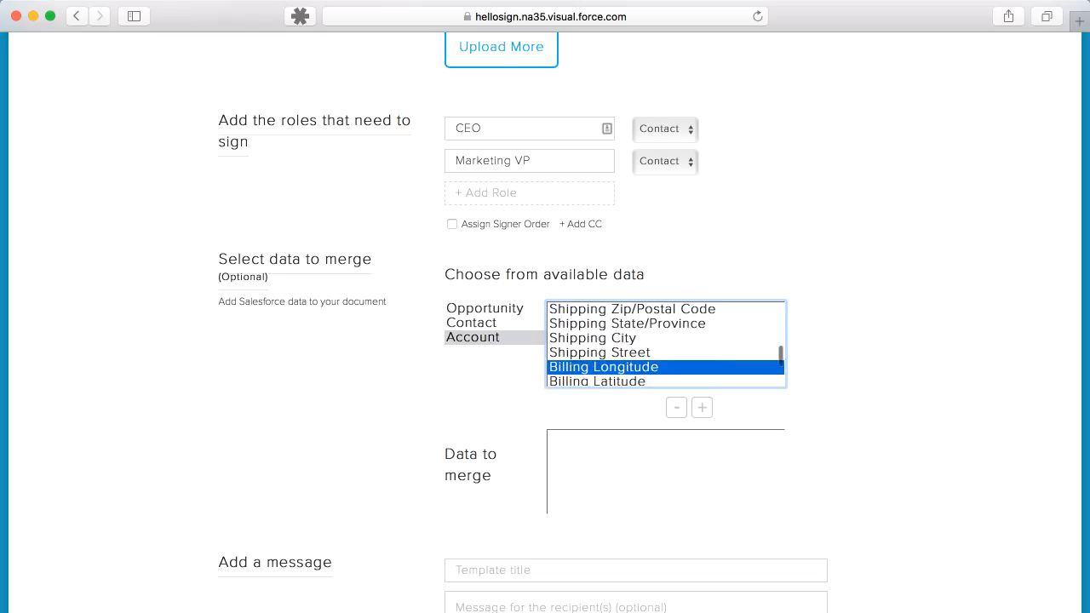
# Step: Merge Account billing fields and CEO/Marketing VP full names, titling it 'Sales Contract' with a message
pyautogui.click(702, 407)
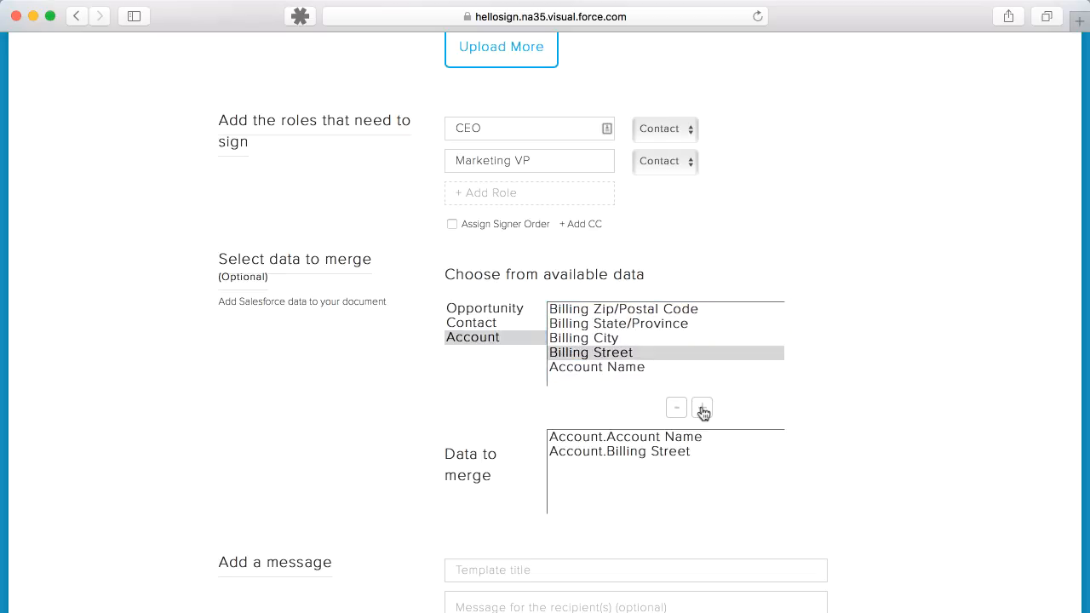
pyautogui.click(702, 408)
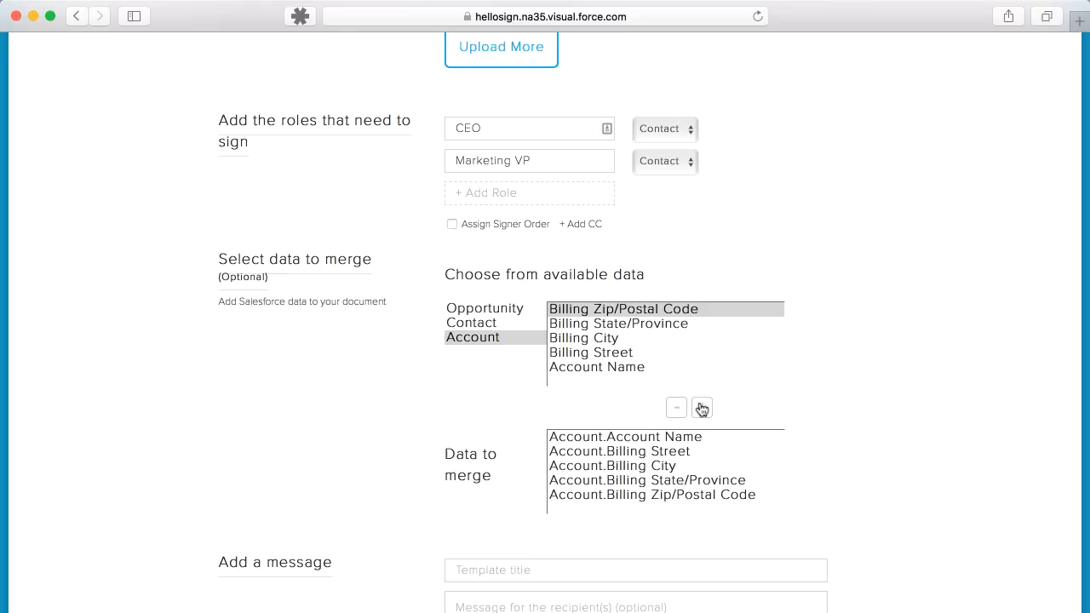
pyautogui.click(471, 323)
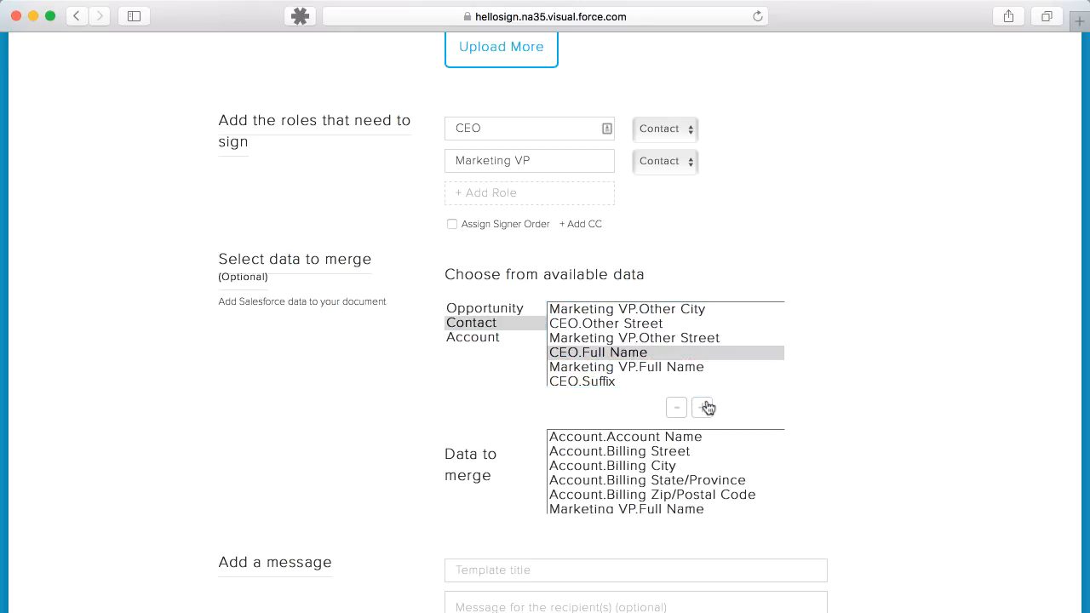
pyautogui.click(652, 495)
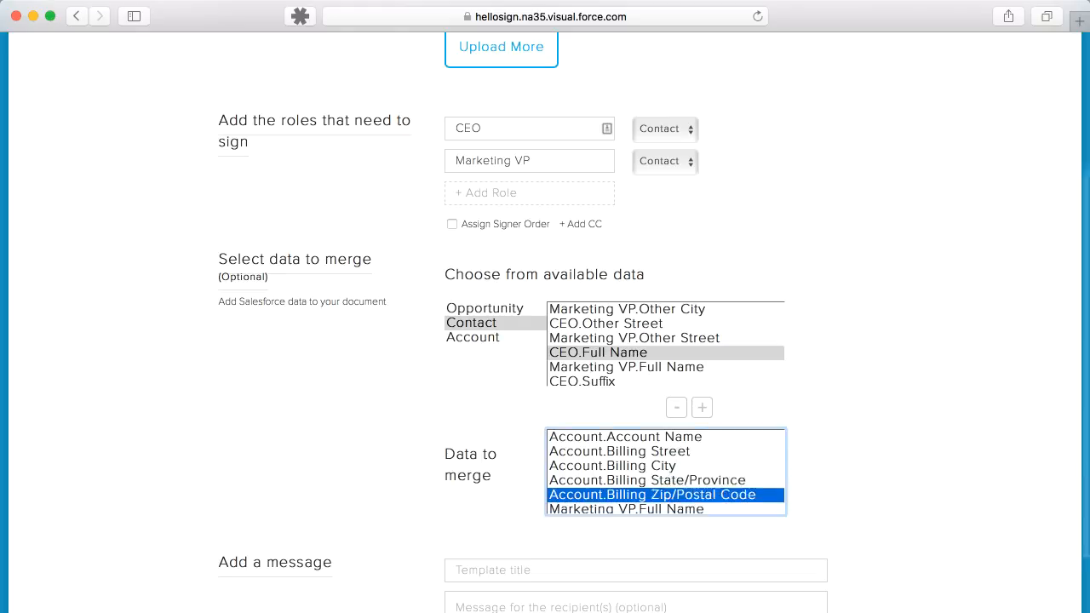
pyautogui.write('Sales Contract')
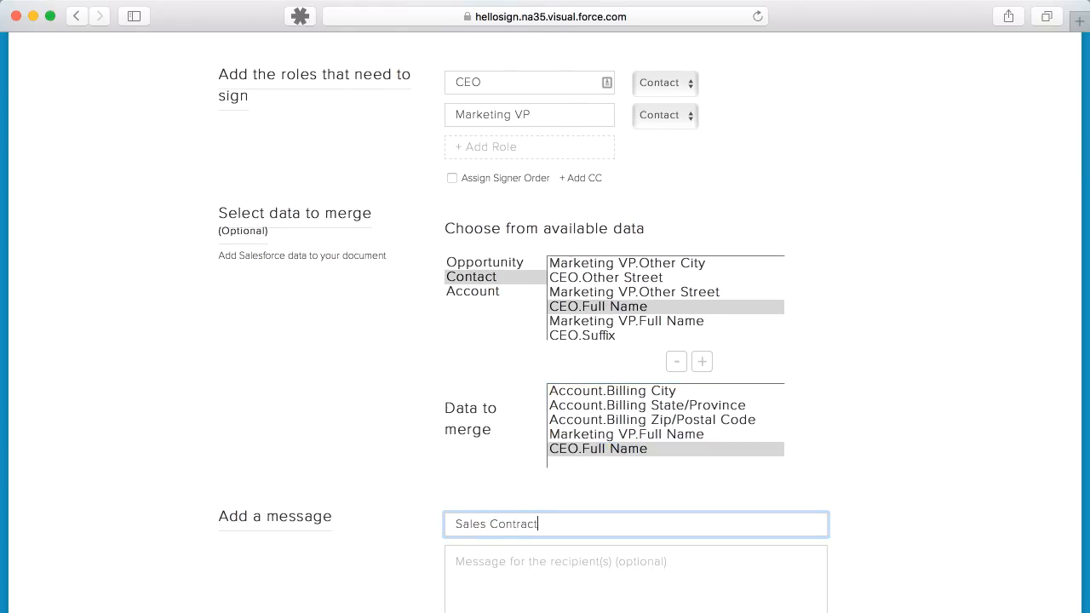
pyautogui.write('This is your sales cont')
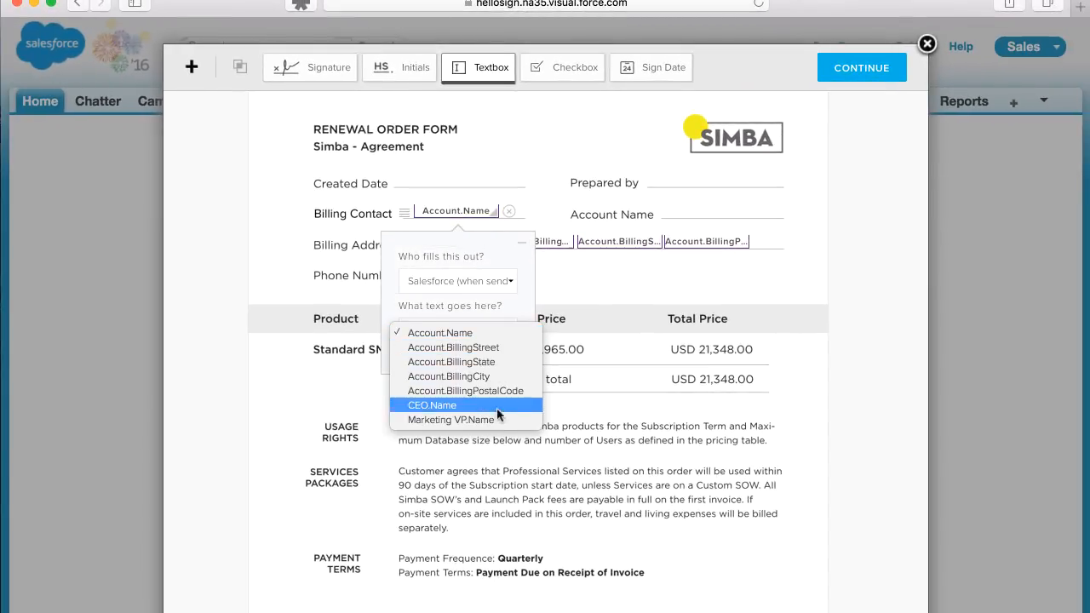
# Step: Set Billing Contact to Marketing VP.Name and place an Account.Name textbox beside Account Name
pyautogui.click(450, 420)
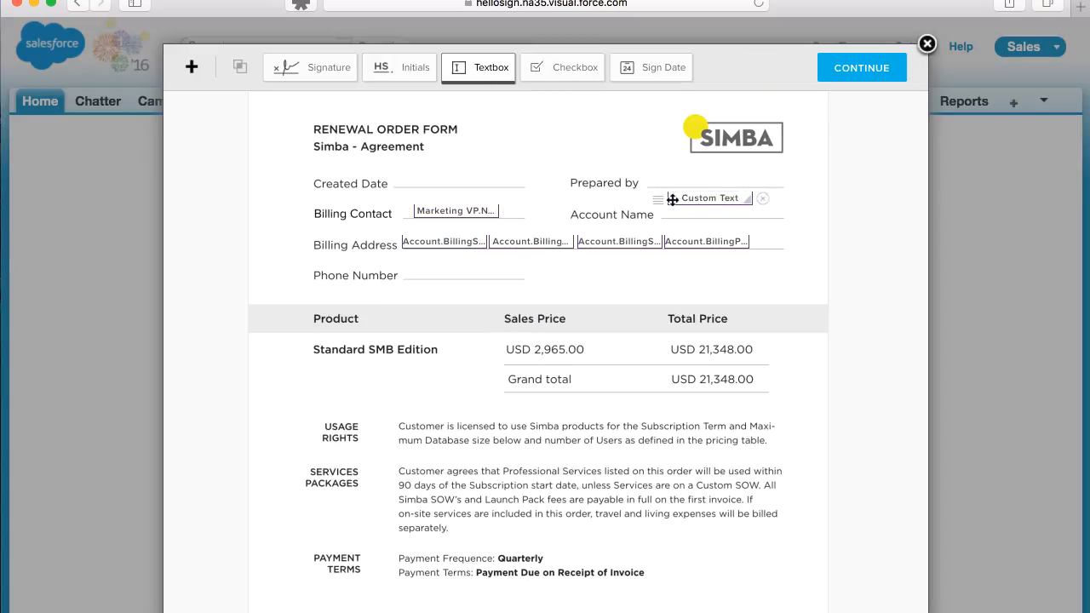
pyautogui.click(713, 197)
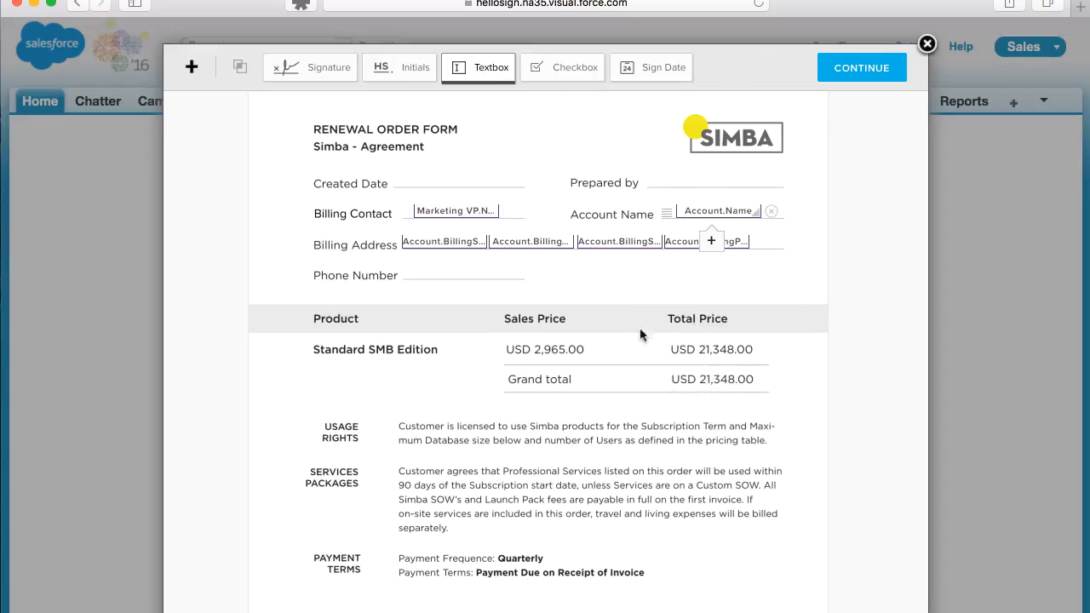
pyautogui.scroll(-3)
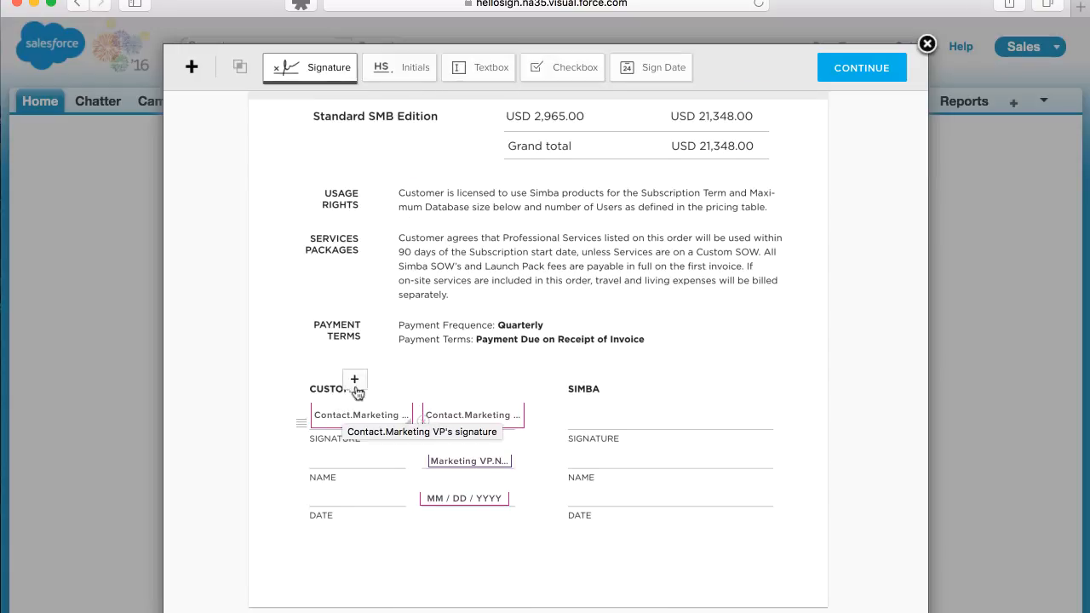
# Step: Assign a customer Signature field to Contact.CEO and merge Account.BillingPostalCode into a textbox
pyautogui.click(354, 379)
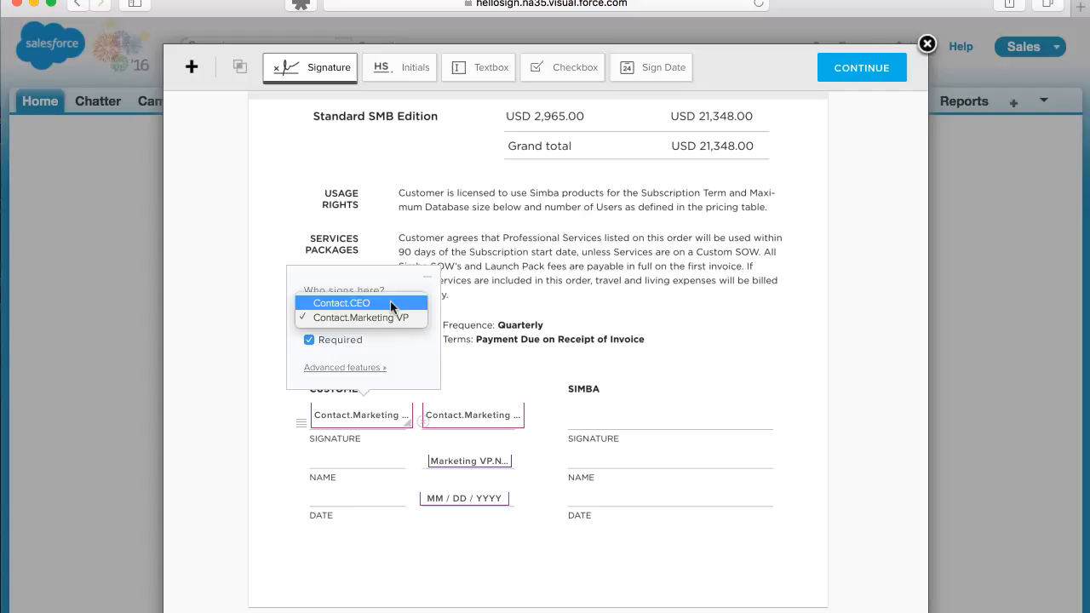
pyautogui.click(341, 303)
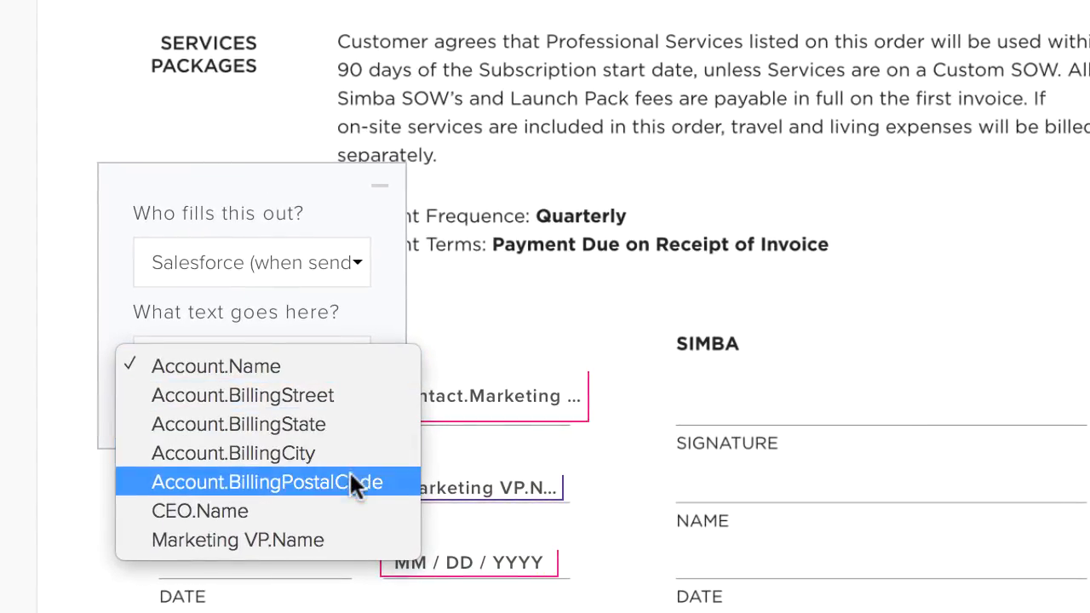
pyautogui.click(200, 511)
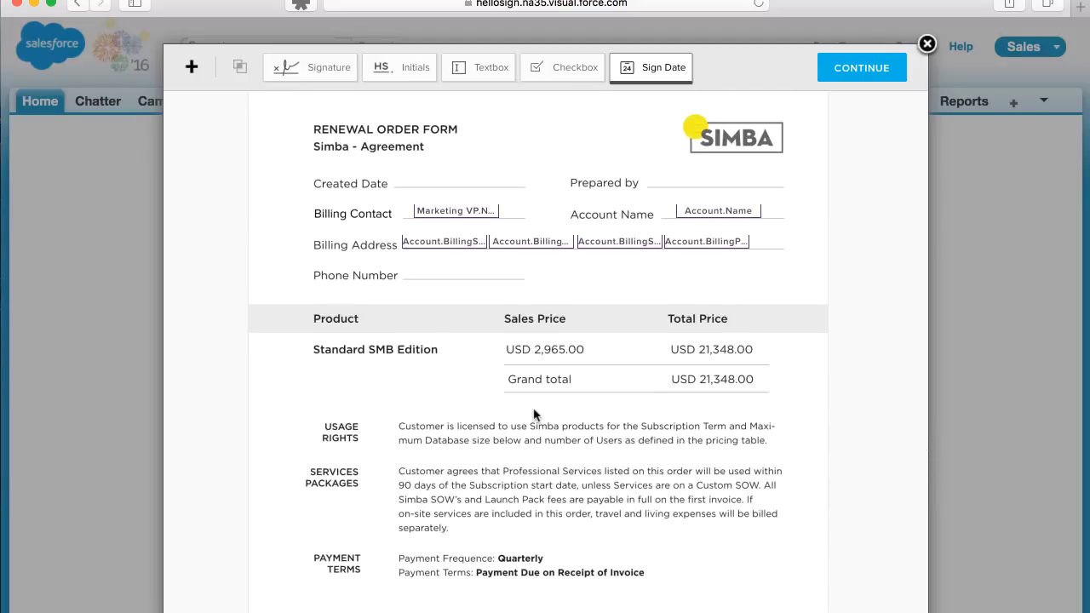
pyautogui.moveTo(862, 67)
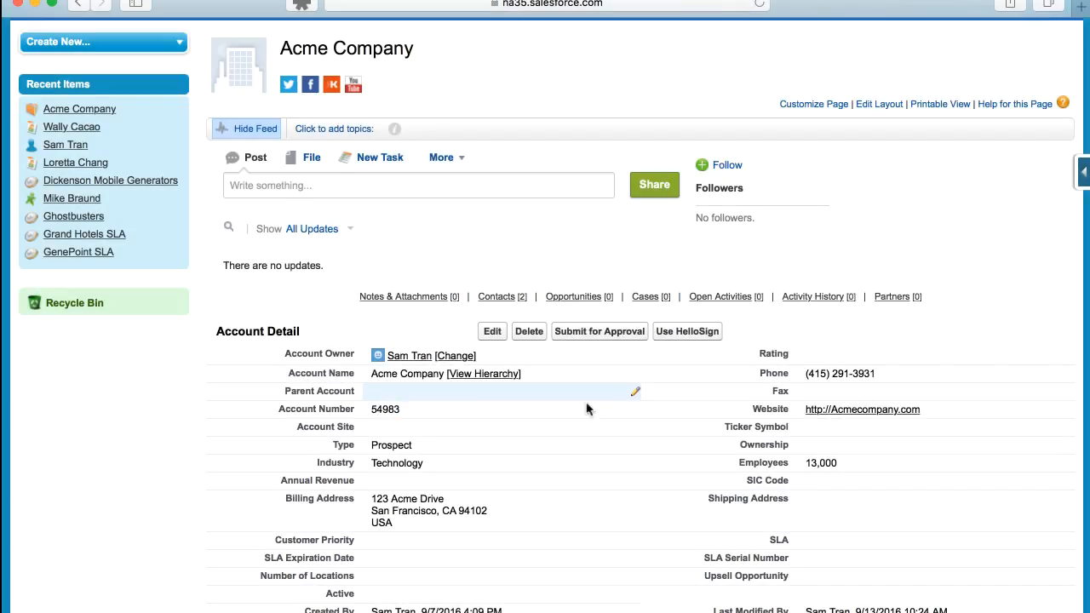
# Step: Click Use HelloSign on the Acme Company account to open the template list
pyautogui.click(687, 331)
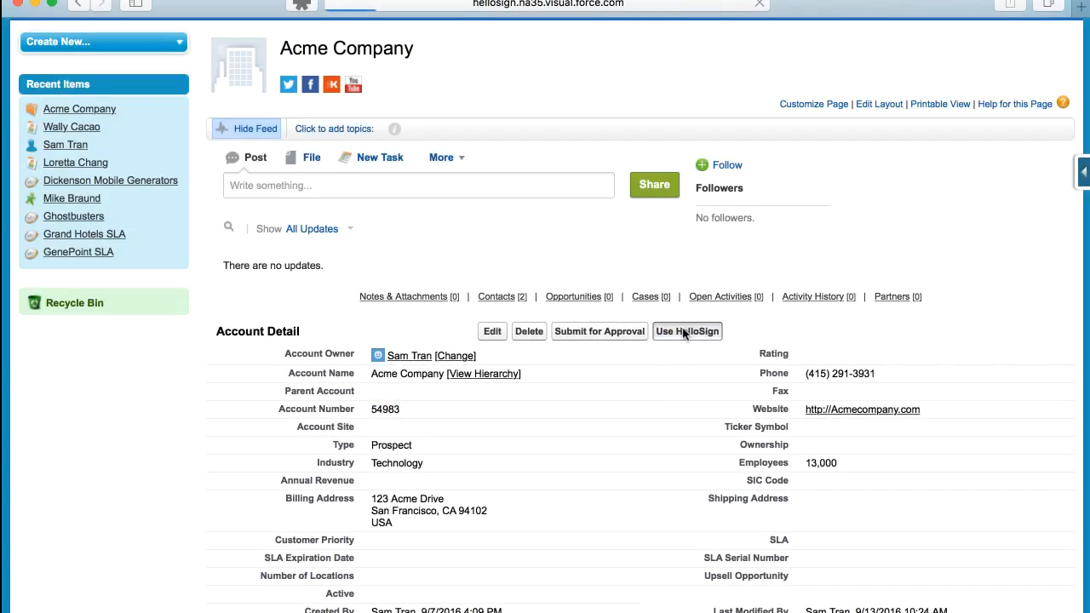
pyautogui.click(687, 332)
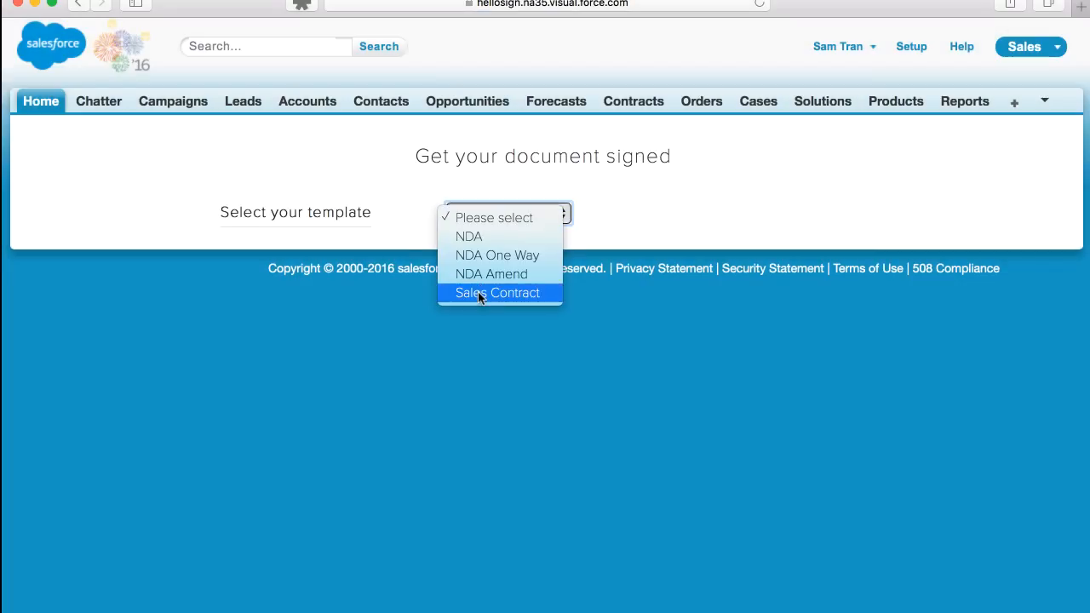
# Step: Pick the Sales Contract template, choose signers, add the message 'Please sign this', and prepare it
pyautogui.click(498, 292)
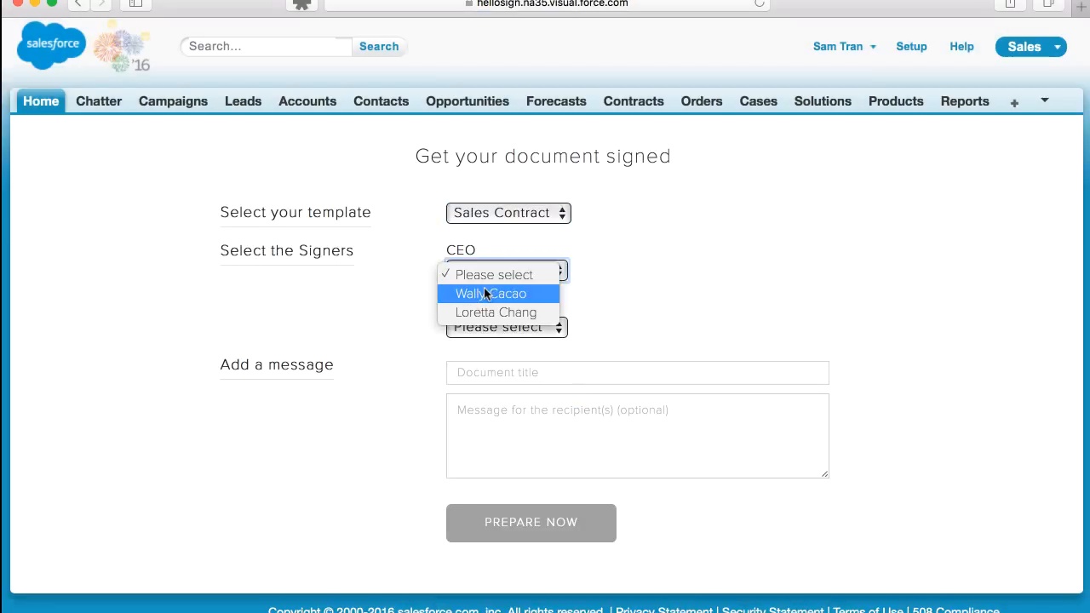
pyautogui.click(498, 293)
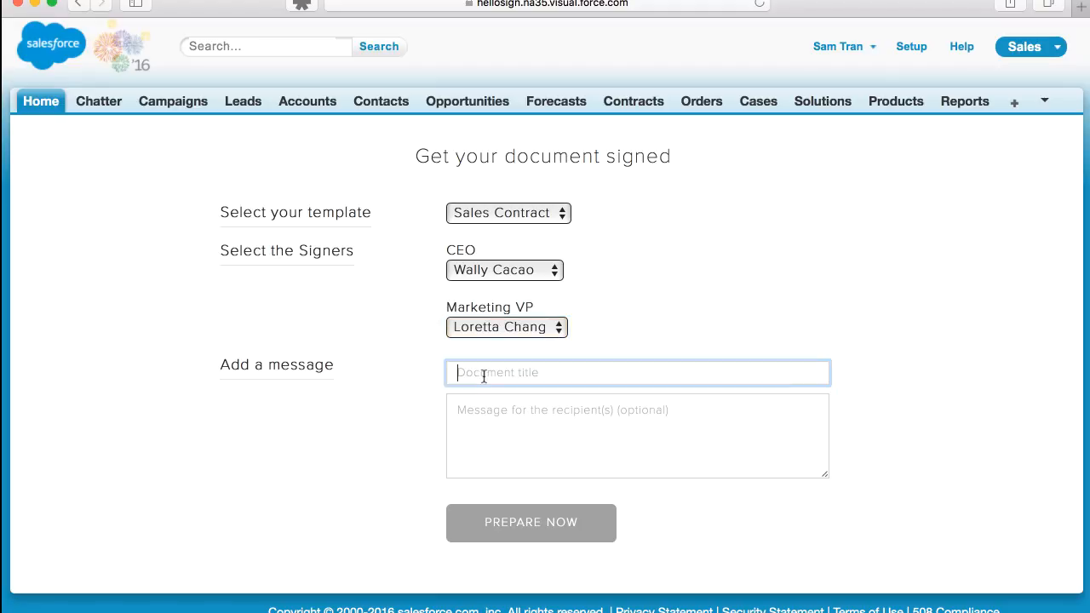
pyautogui.write('Please sign this sales contract')
pyautogui.click(638, 436)
pyautogui.write('Hi! Please sign.')
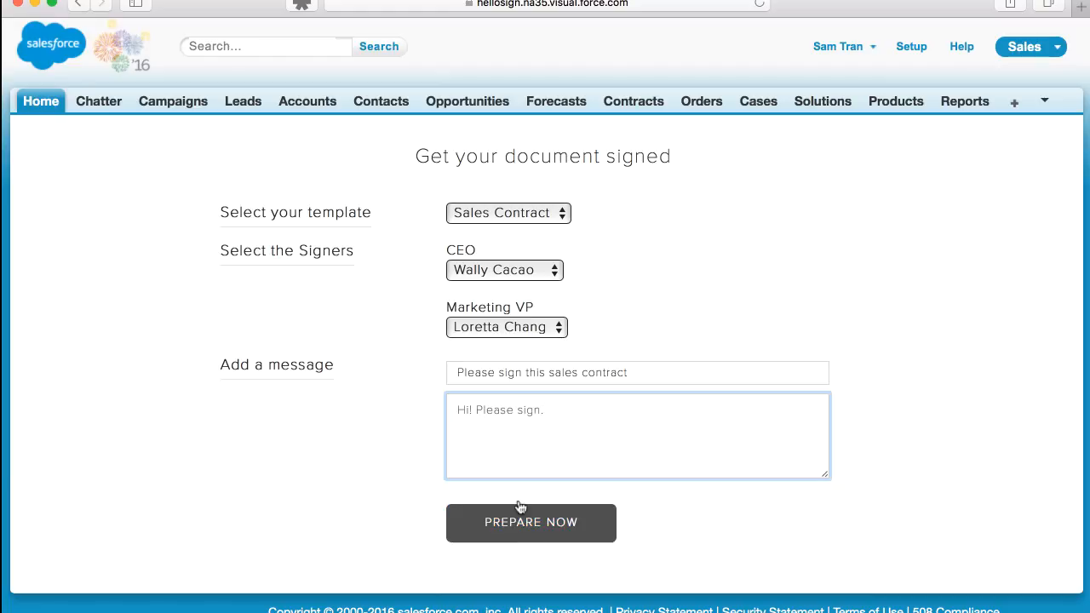
pyautogui.click(530, 523)
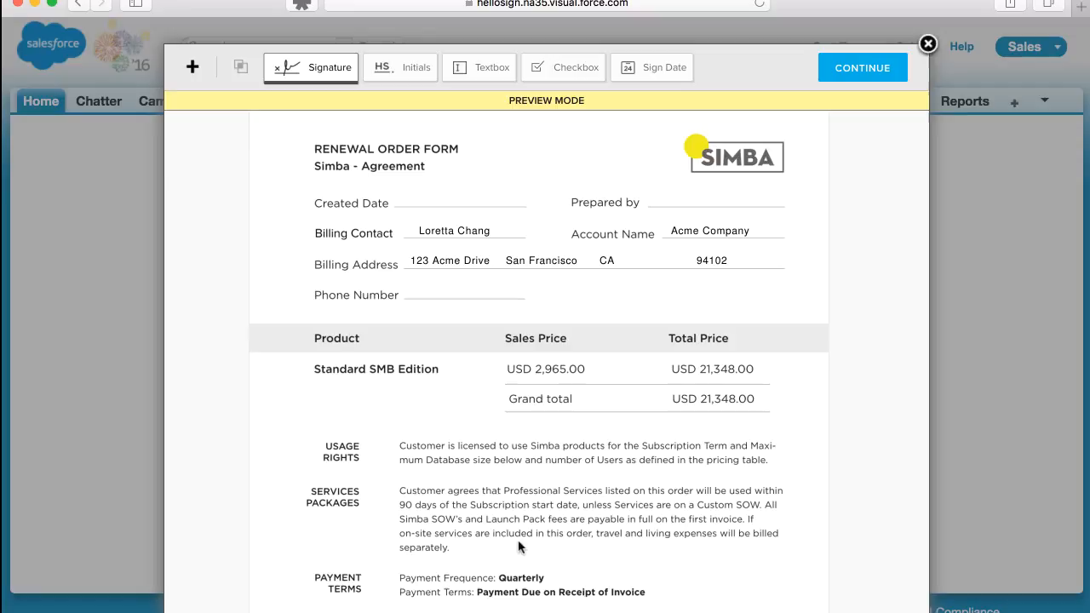
pyautogui.moveTo(598, 293)
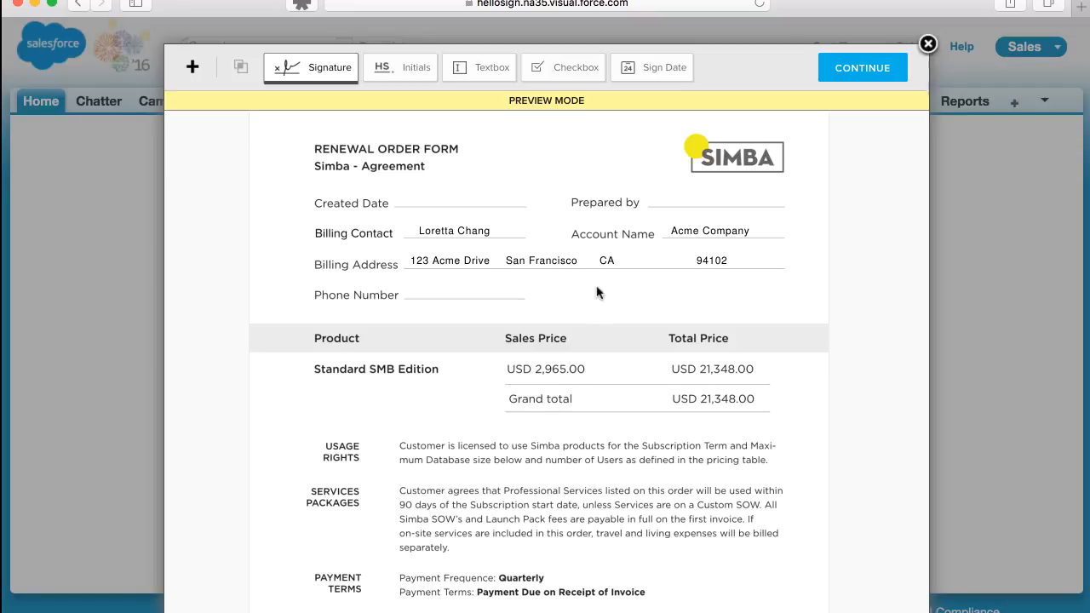
# Step: Add a required Phone number textbox beside Phone Number, filled out by the Marketing VP
pyautogui.click(652, 67)
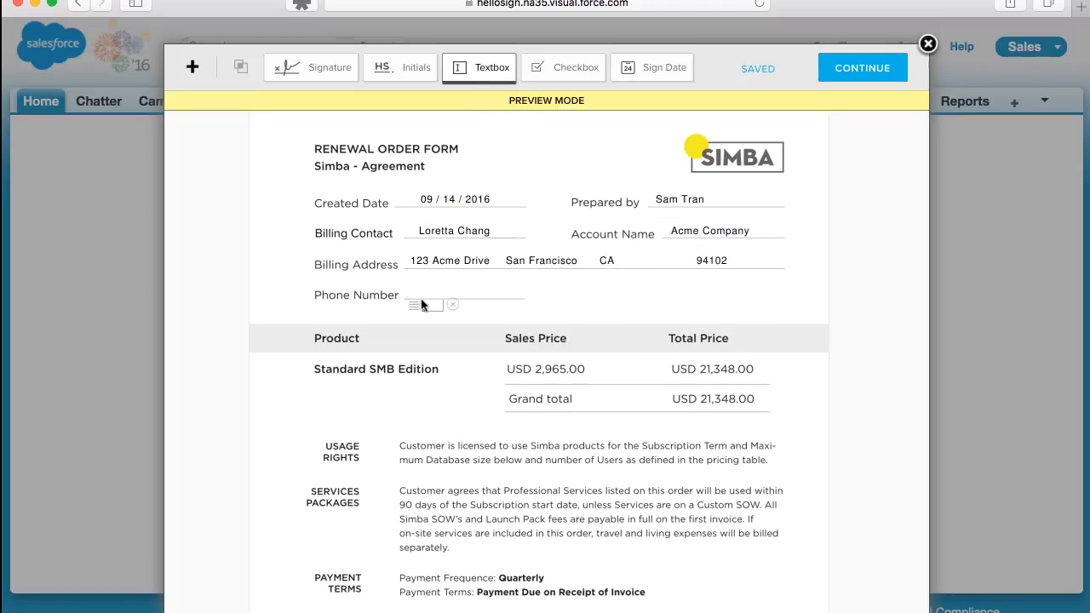
pyautogui.click(422, 305)
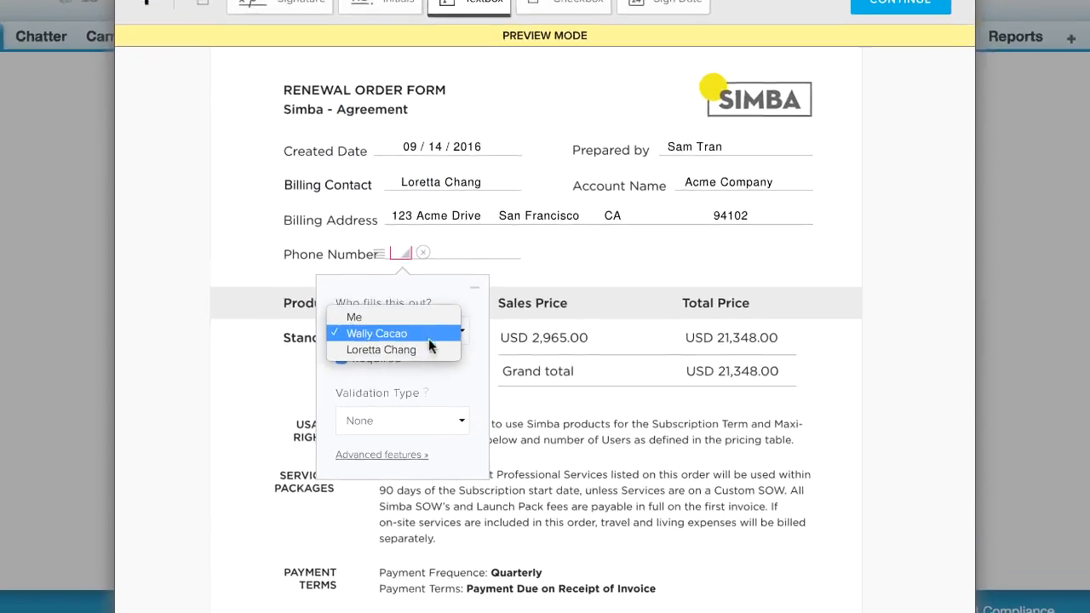
pyautogui.click(382, 350)
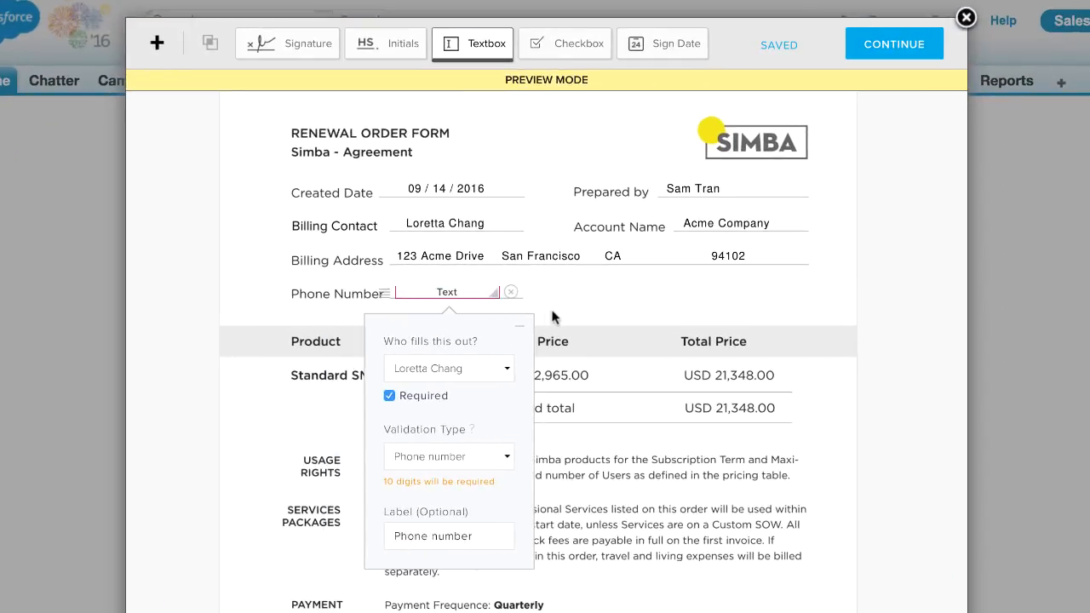
pyautogui.scroll(-3)
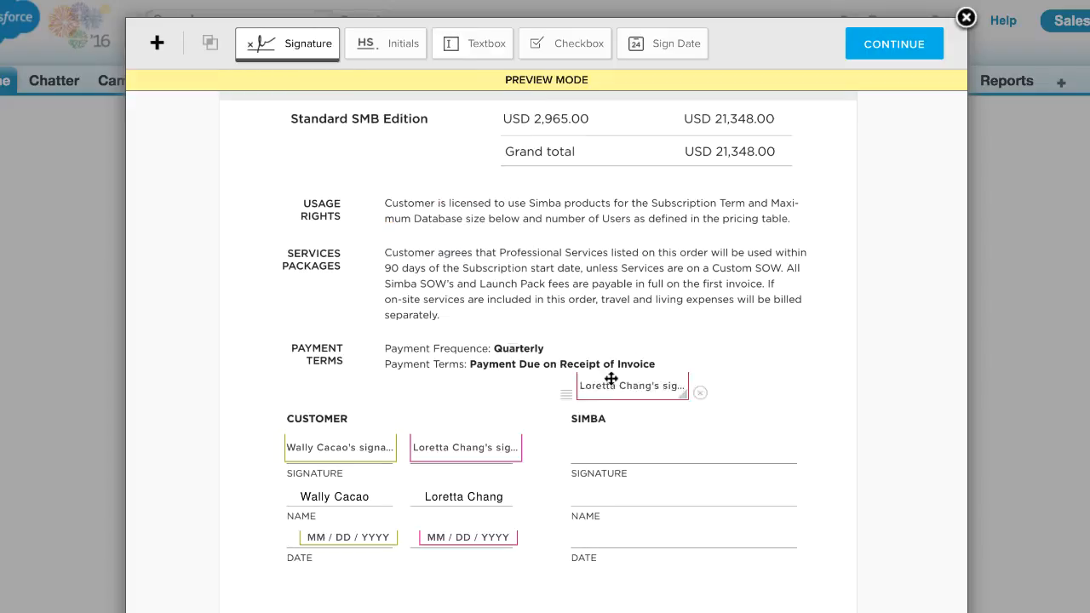
pyautogui.click(631, 385)
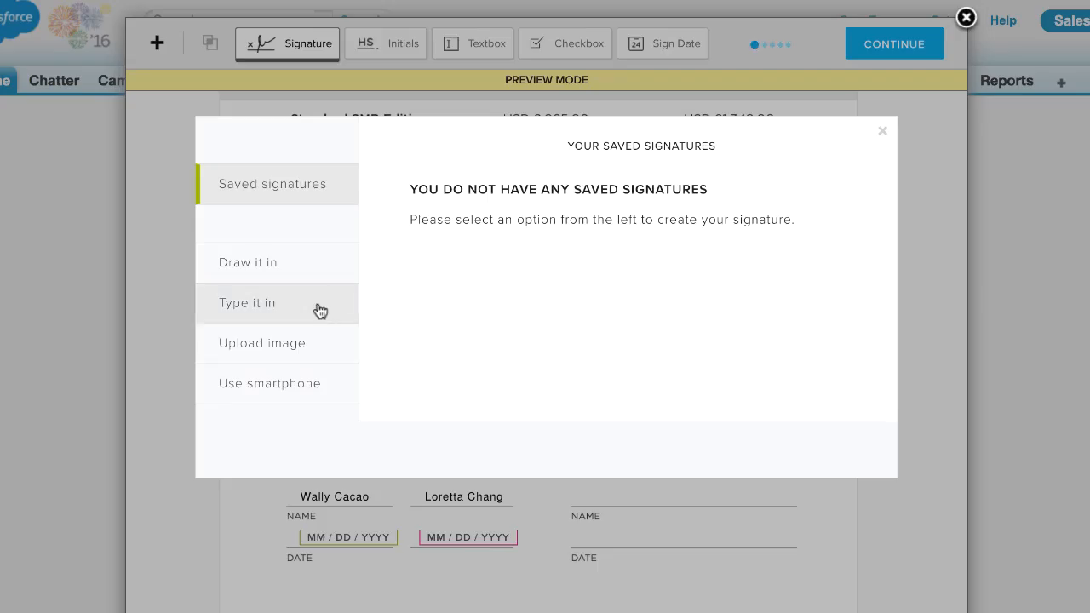
pyautogui.click(883, 131)
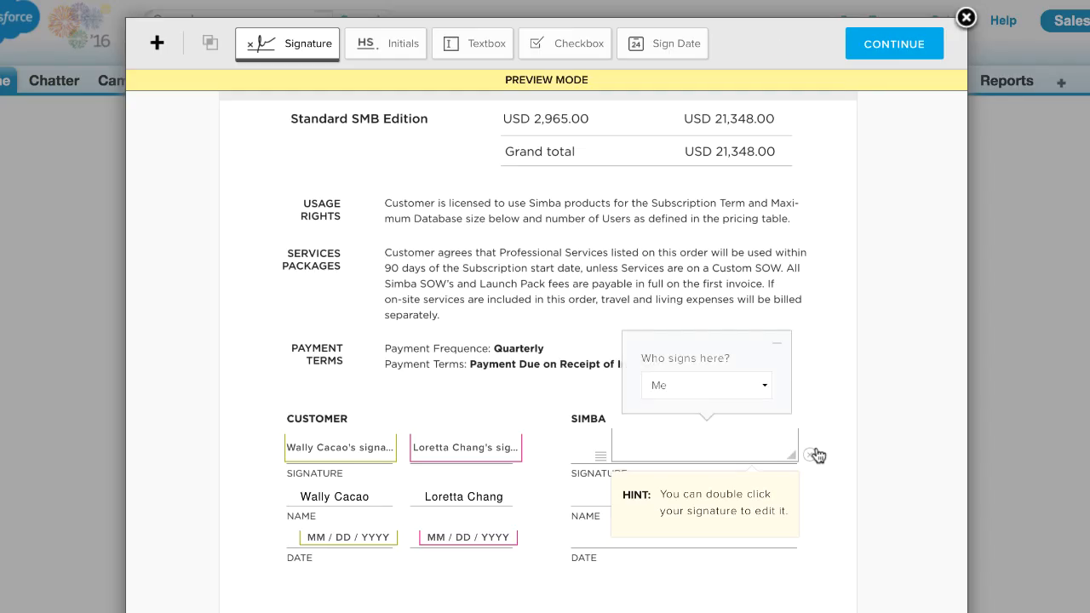
pyautogui.click(472, 43)
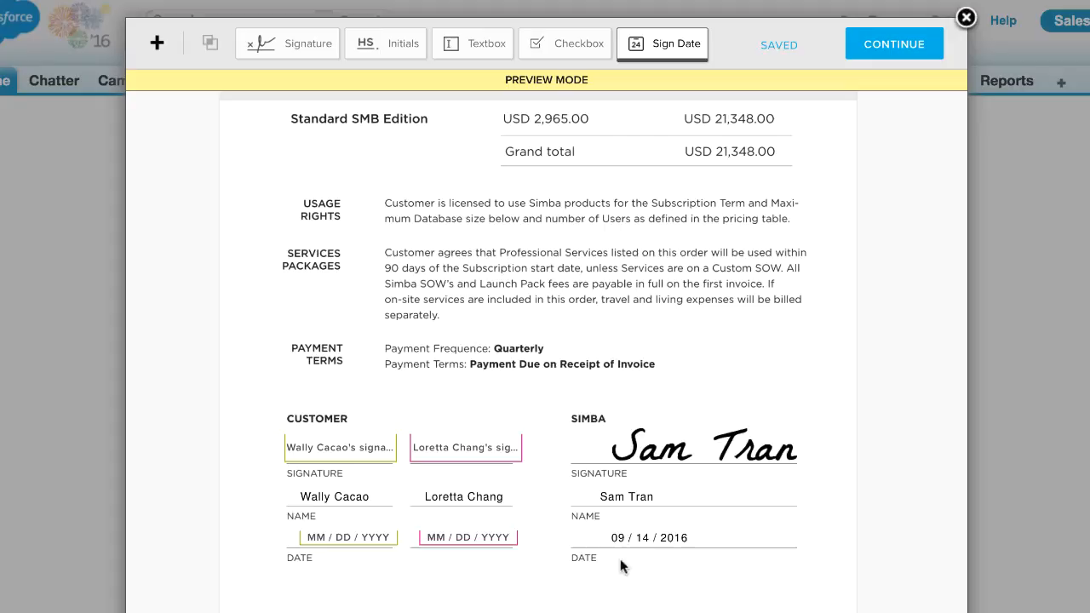
pyautogui.click(966, 18)
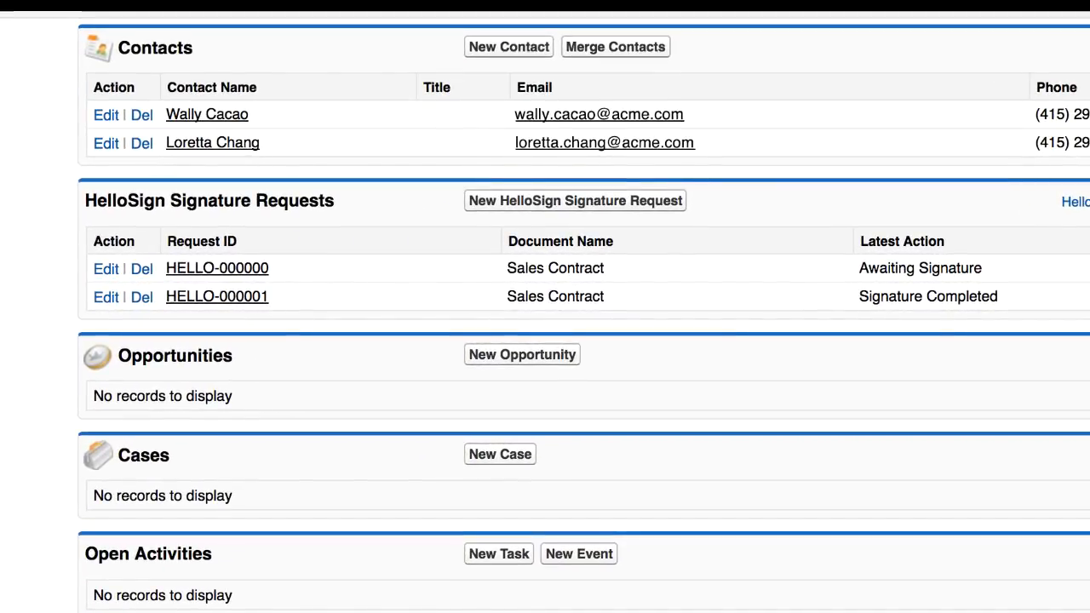
# Step: Scroll the Acme account to find Sales Contract Final Signed.pdf in Notes & Attachments
pyautogui.scroll(-3)
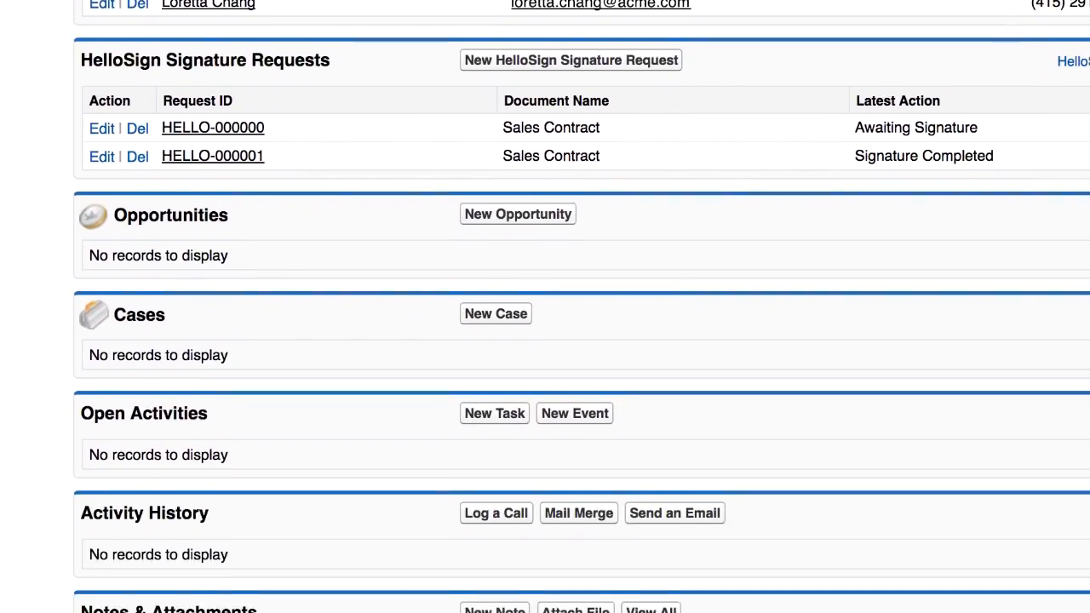
pyautogui.scroll(-3)
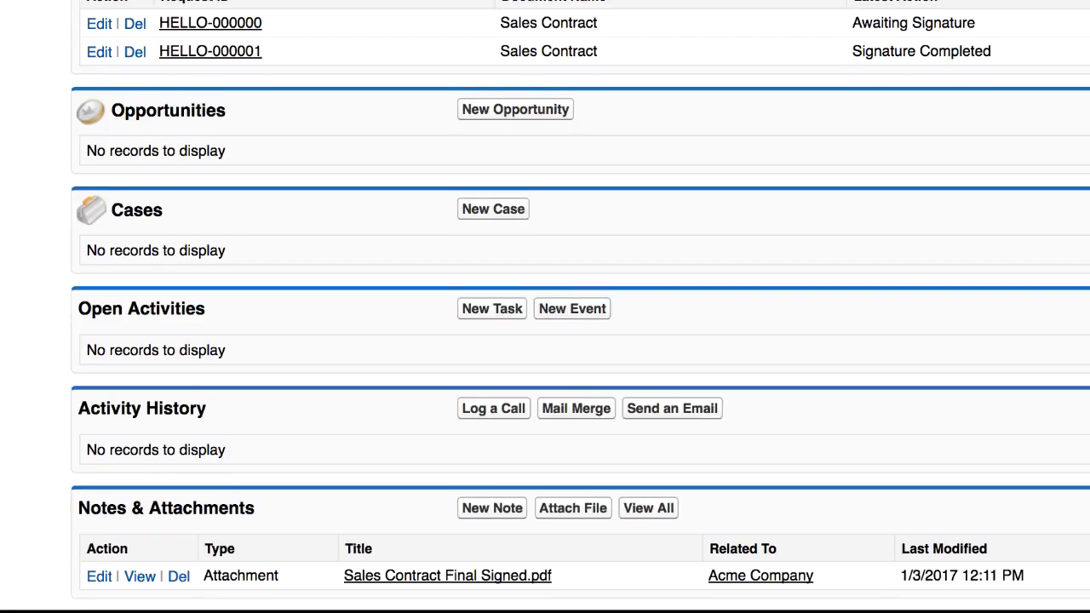